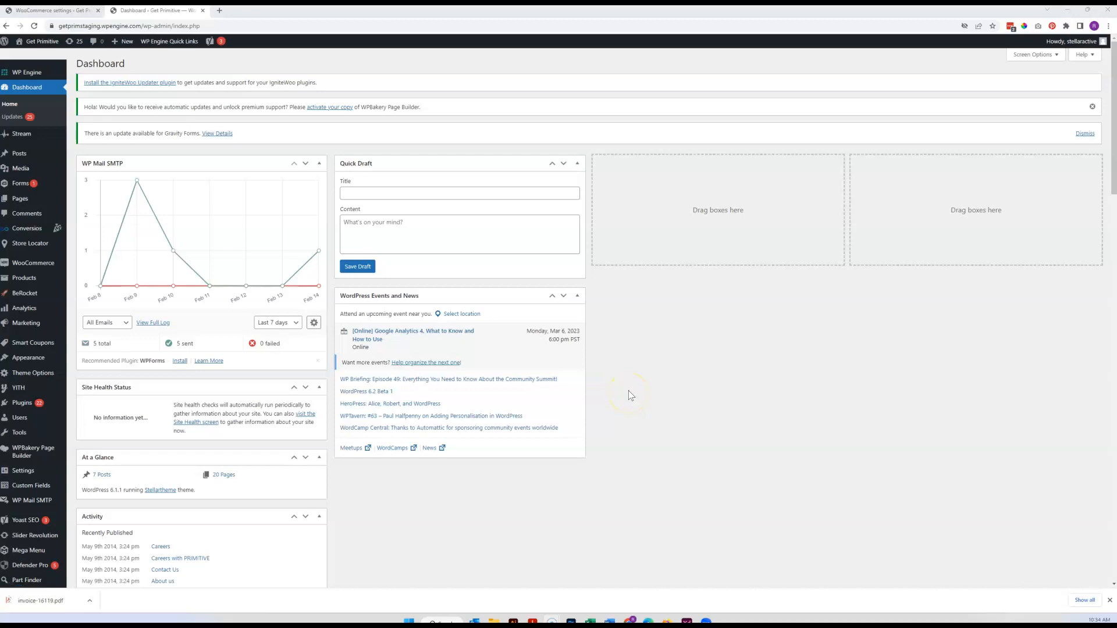
mouse_move(656, 335)
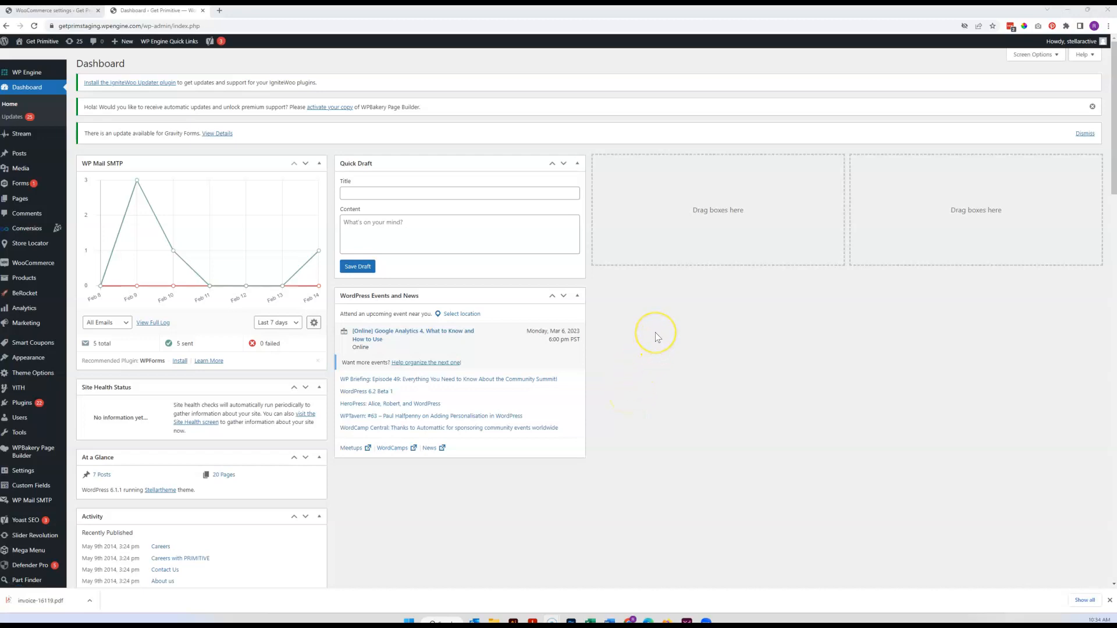
mouse_move(657, 318)
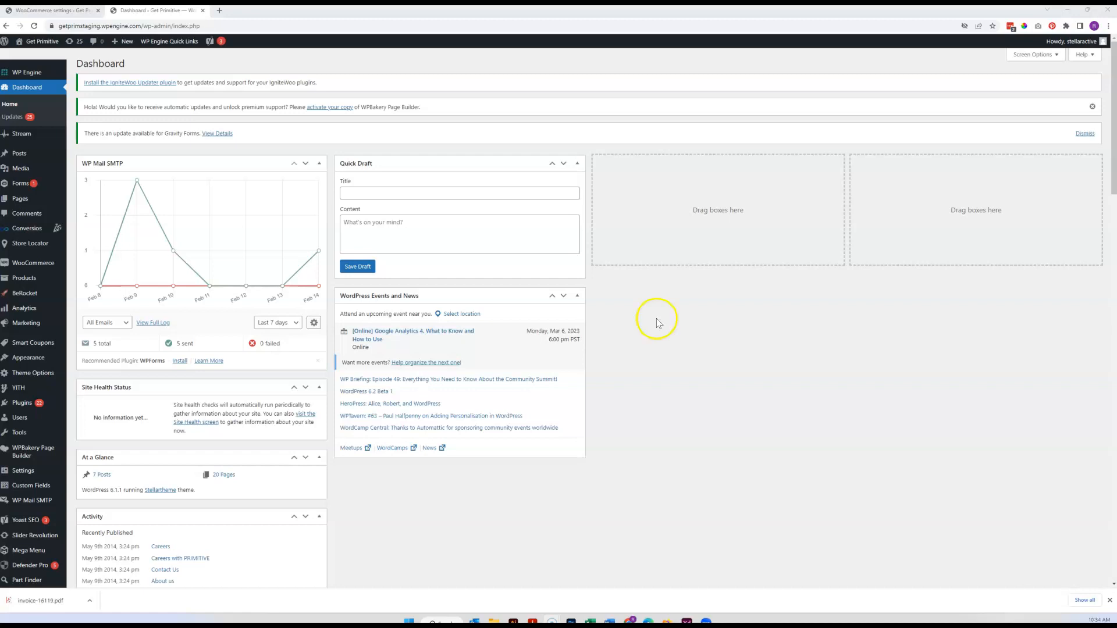
mouse_move(584, 310)
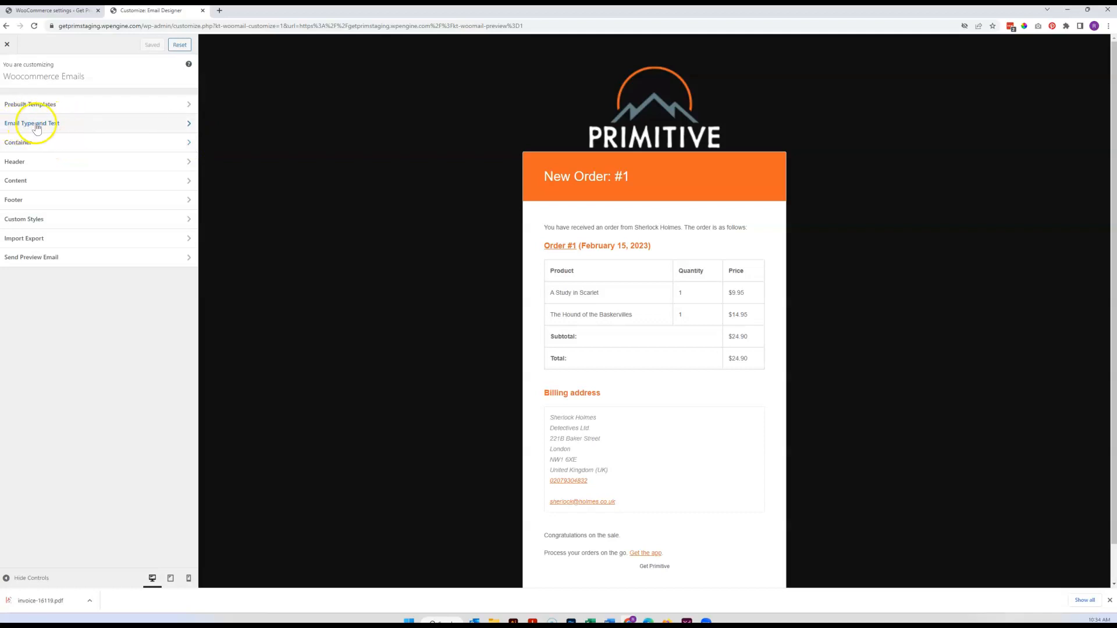
Open Email Type and Text settings and expand the Email Type dropdown.
click(32, 123)
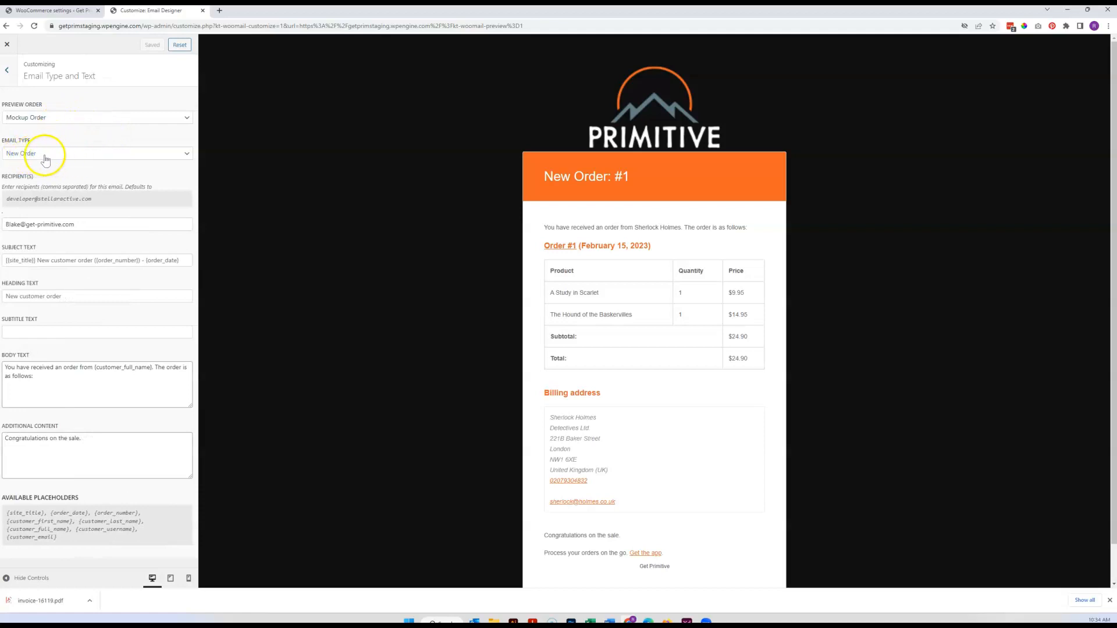
click(96, 153)
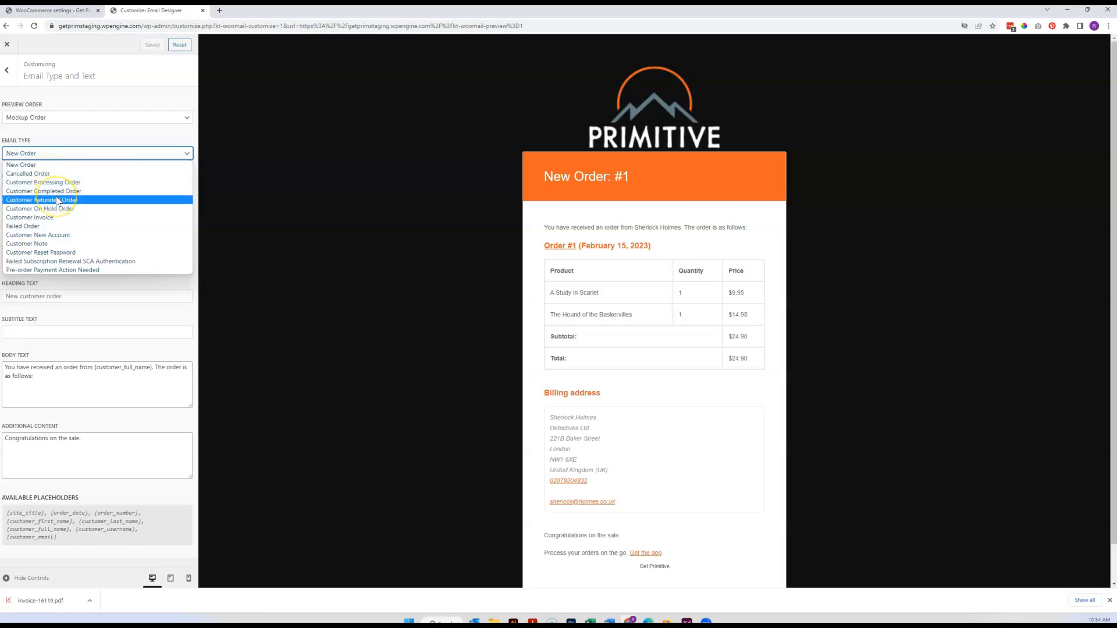
Choose Customer Refunded Order as the email type.
click(41, 199)
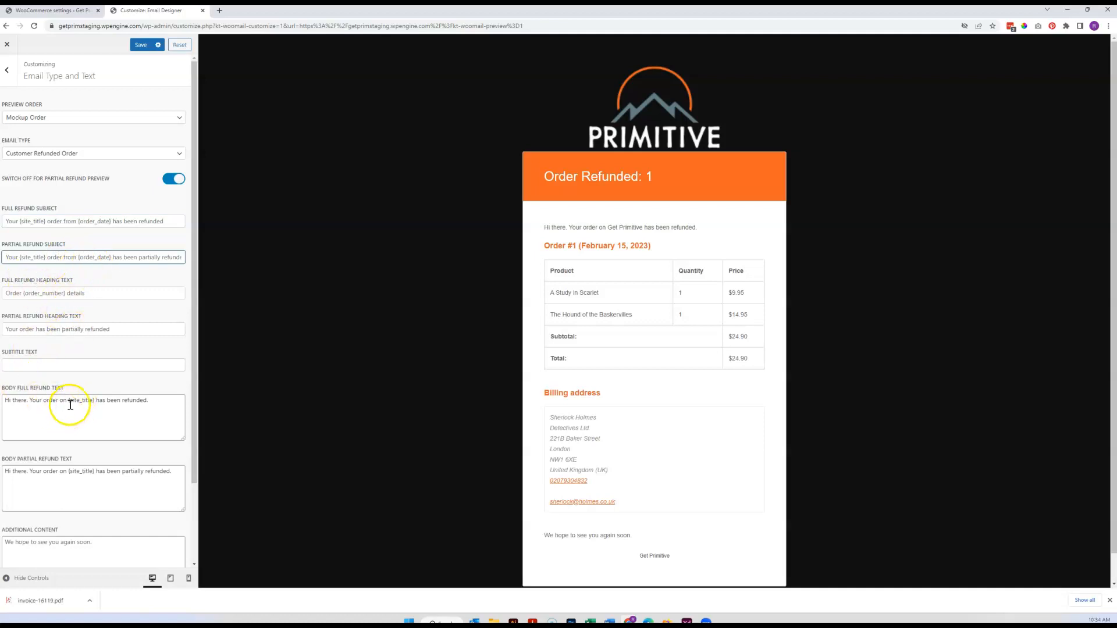
Inspect the full refund body's {site_title} placeholder and the partial refund subject field.
click(92, 416)
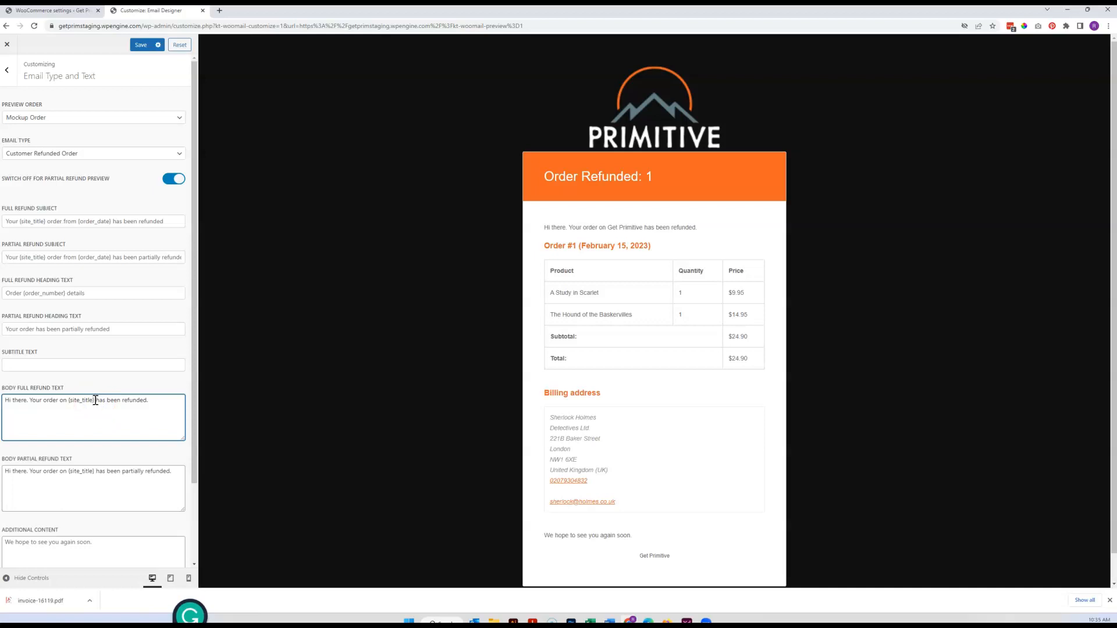
double_click(80, 399)
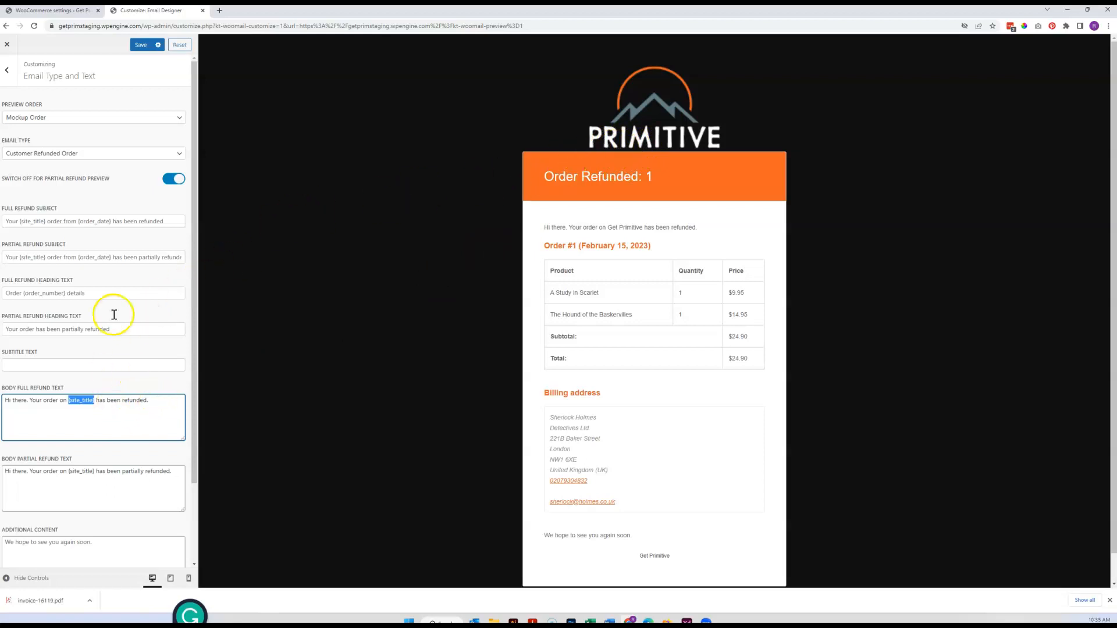
mouse_move(84, 319)
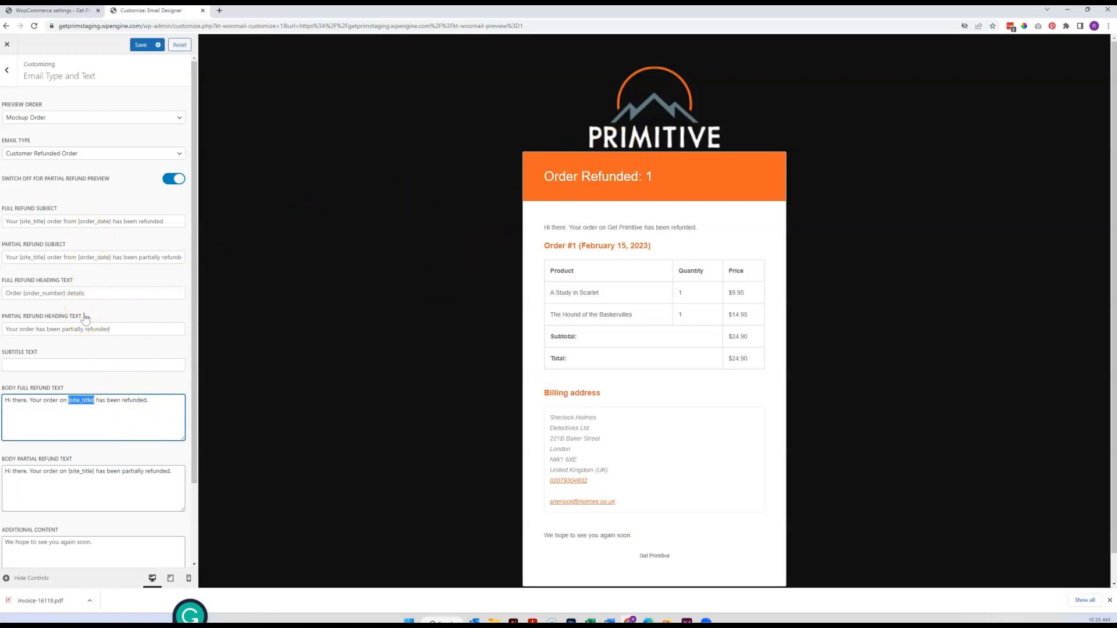
click(92, 292)
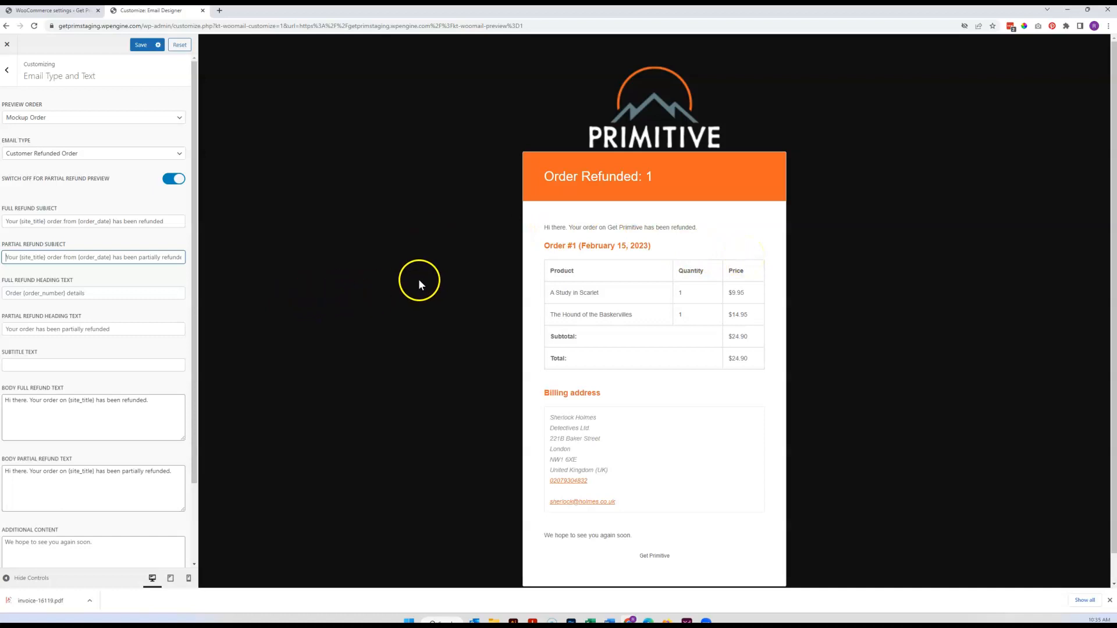
mouse_move(146, 128)
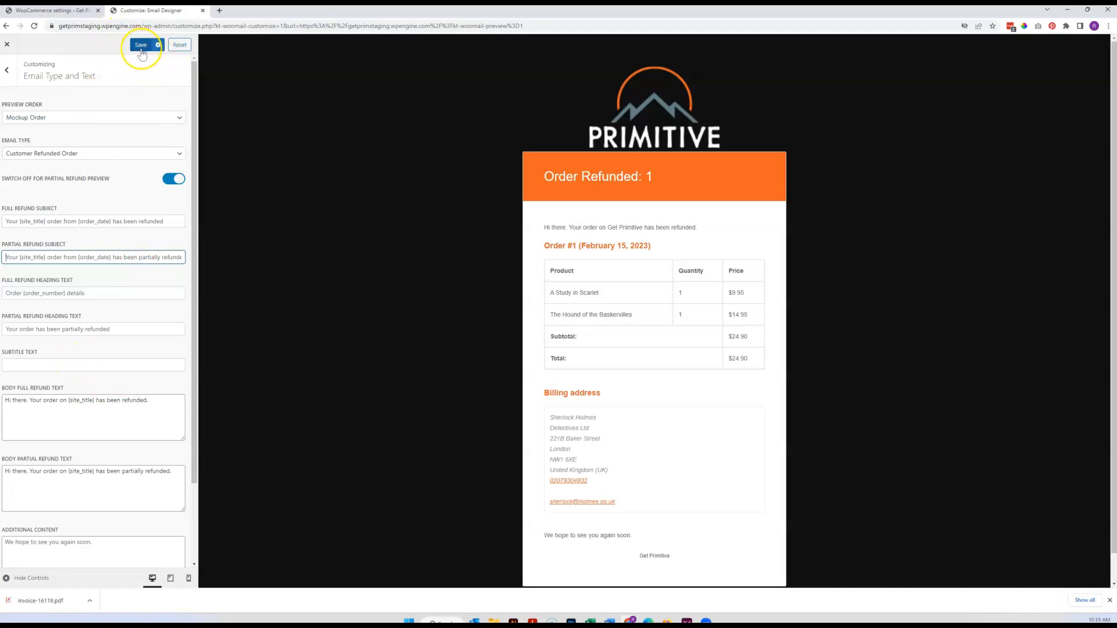
mouse_move(119, 348)
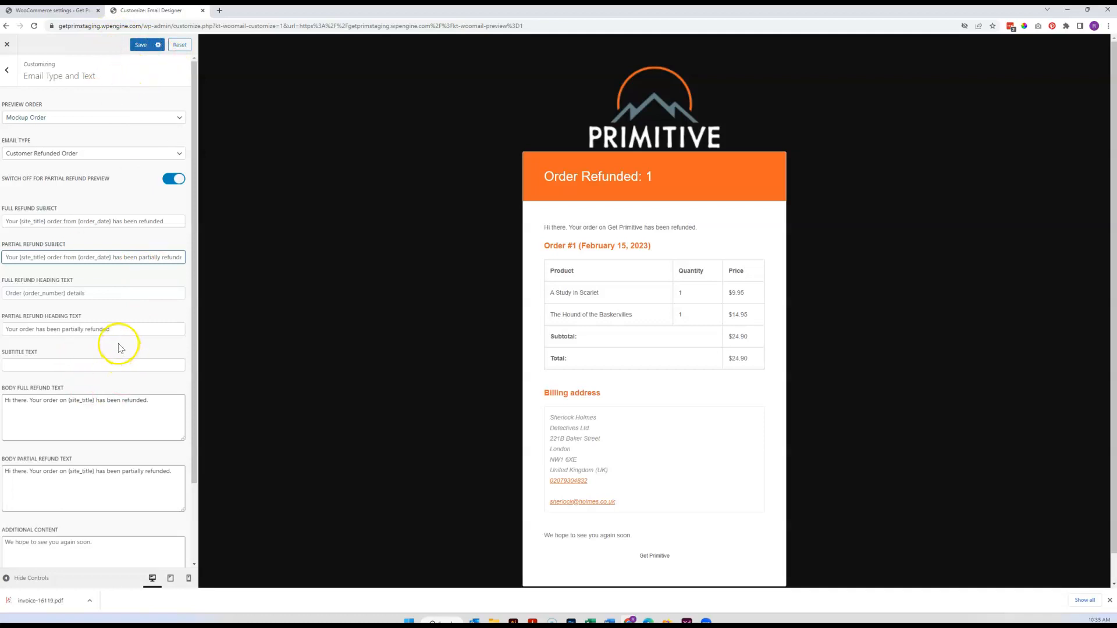